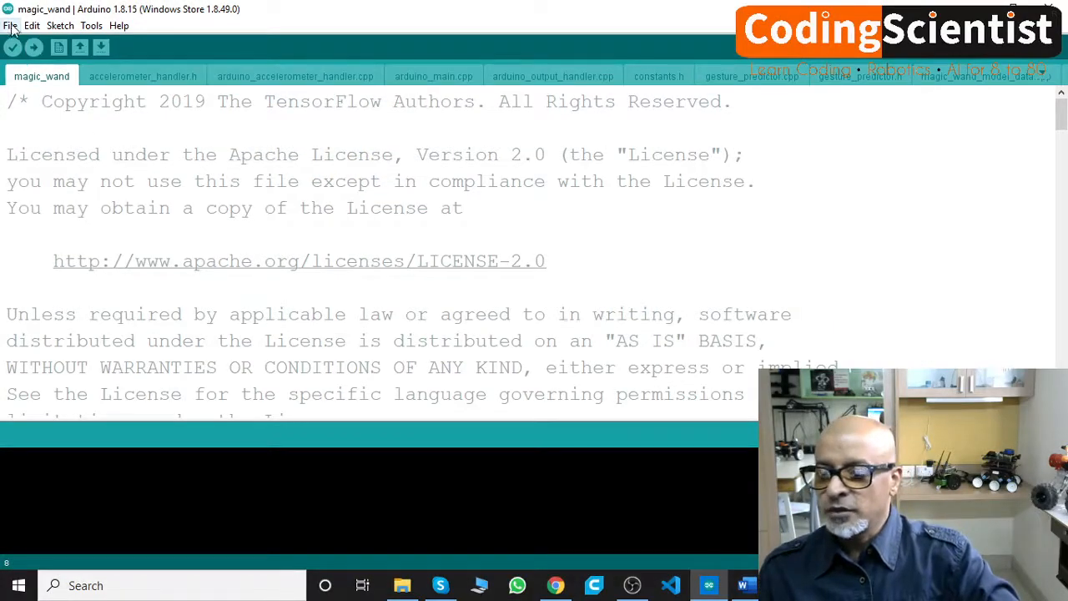
# Open the Arduino_TensorFlowLite micro_speech example, replacing the magic_wand sketch
pyautogui.click(10, 25)
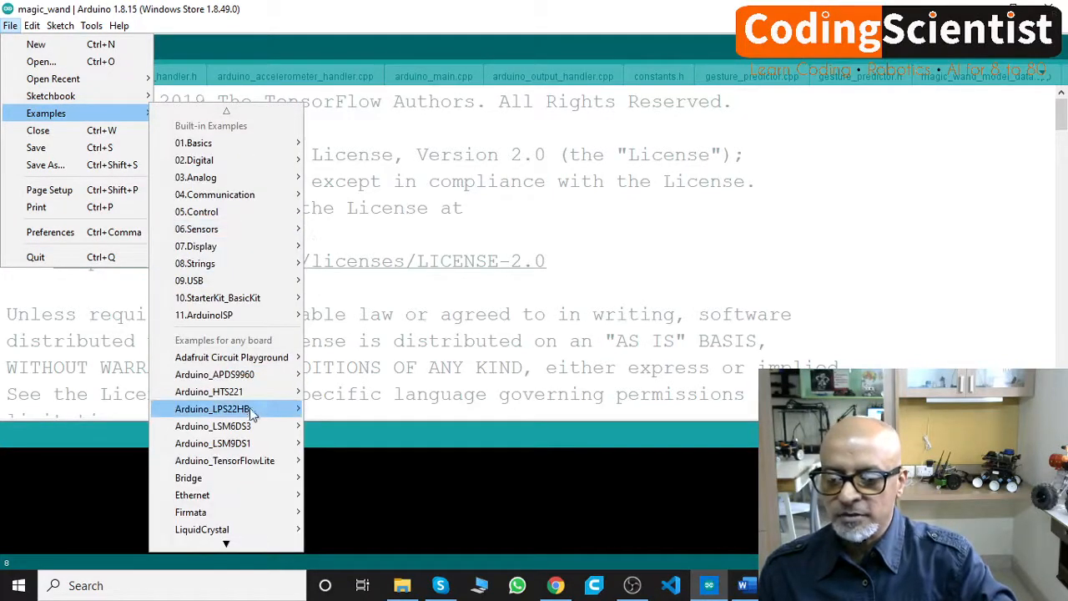
pyautogui.moveTo(225, 460)
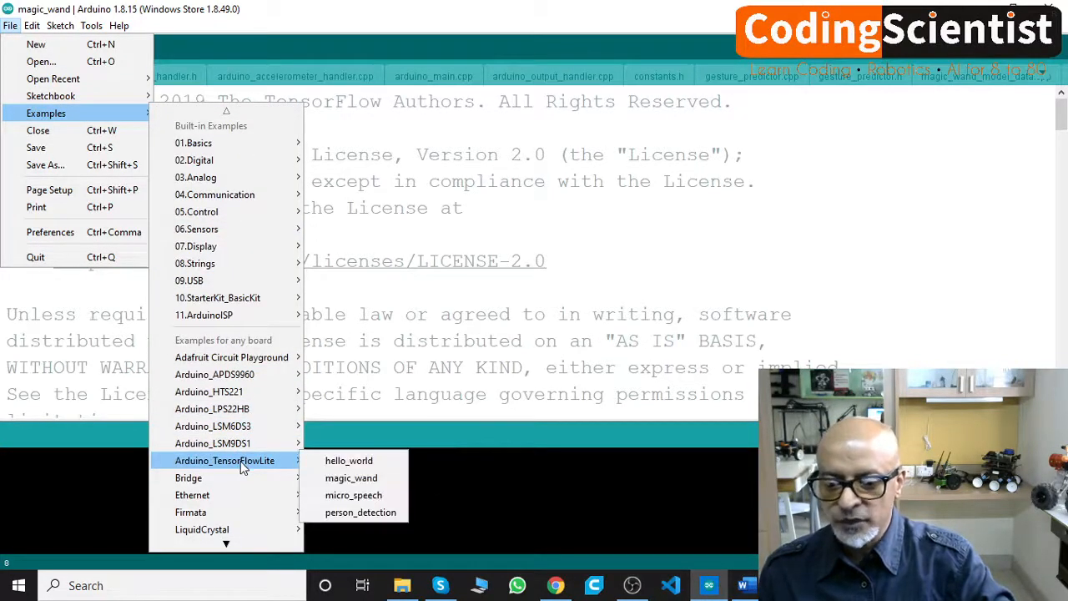
pyautogui.moveTo(350, 478)
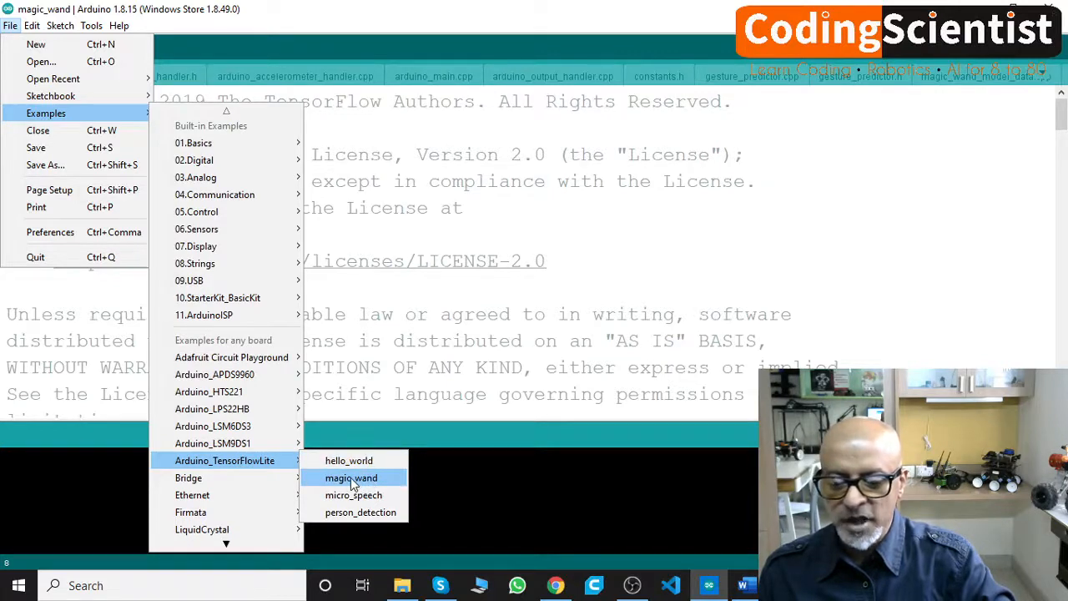
pyautogui.moveTo(353, 495)
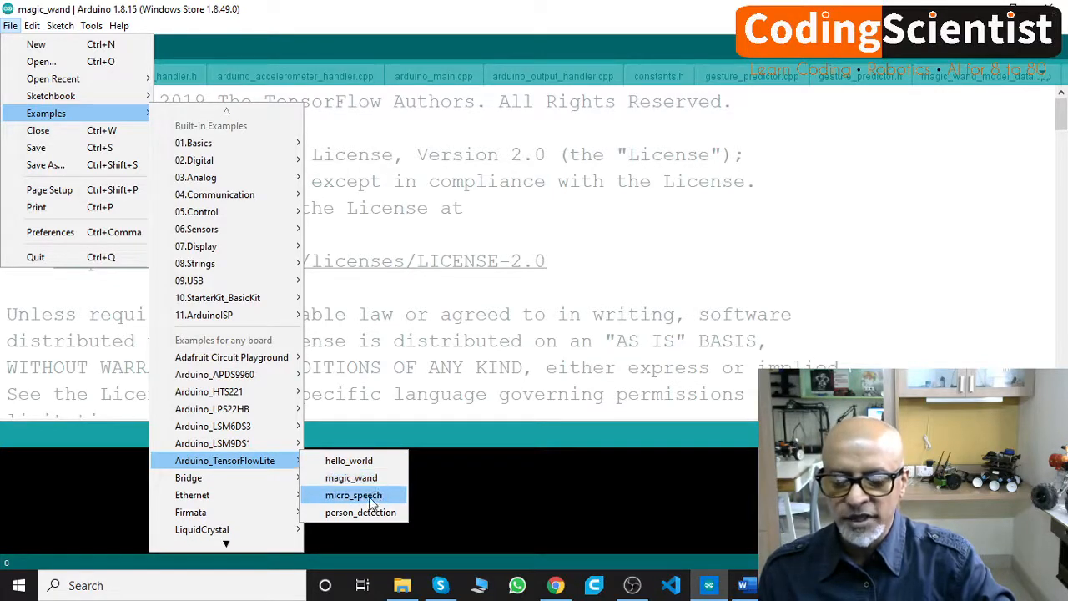
pyautogui.moveTo(360, 512)
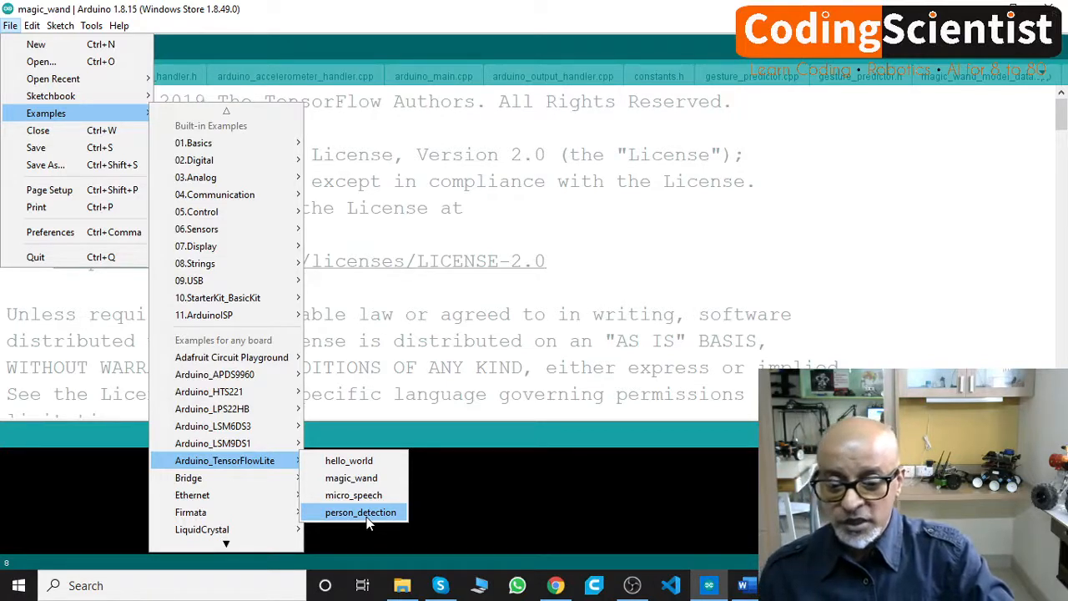
pyautogui.moveTo(353, 495)
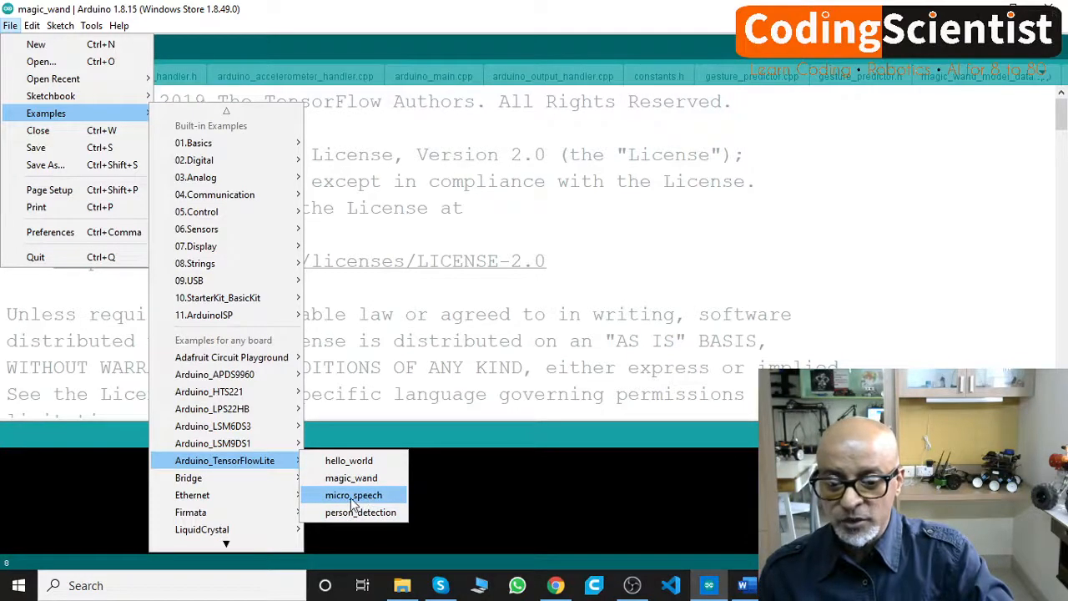
pyautogui.click(353, 494)
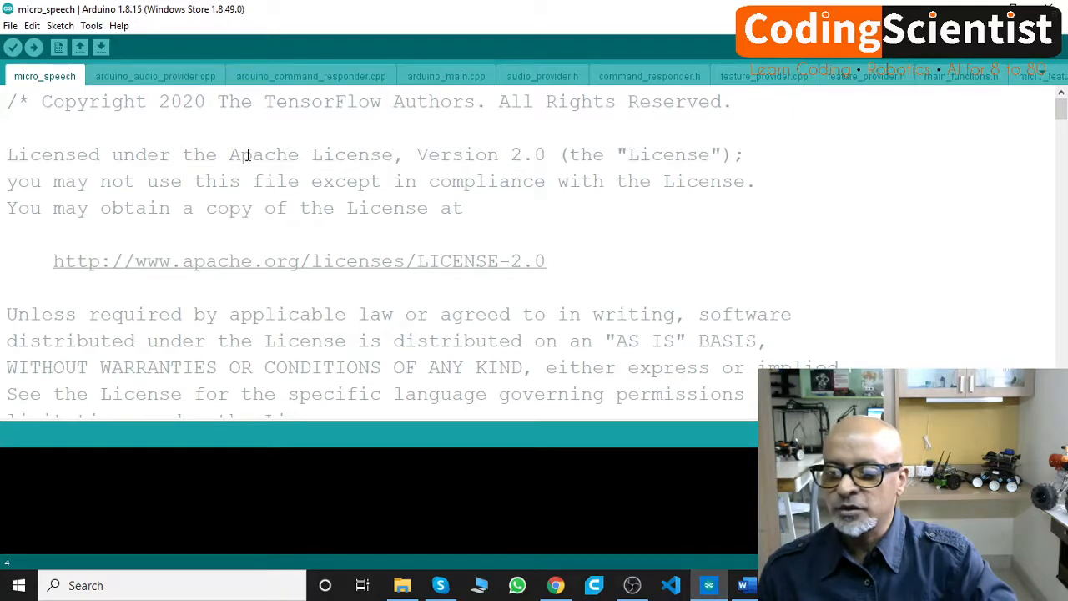
pyautogui.scroll(-3)
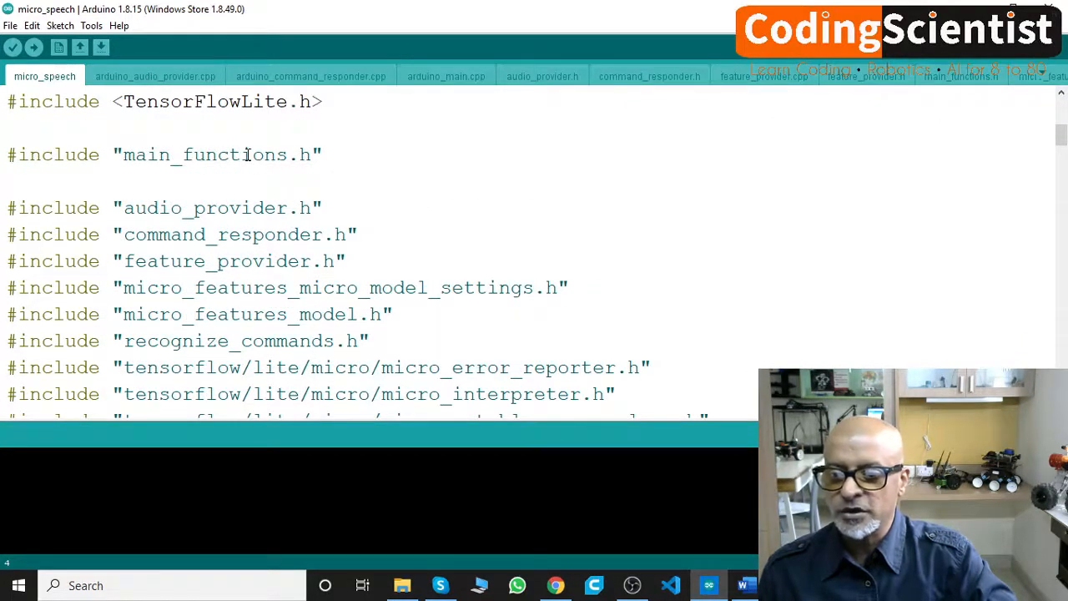
pyautogui.scroll(-3)
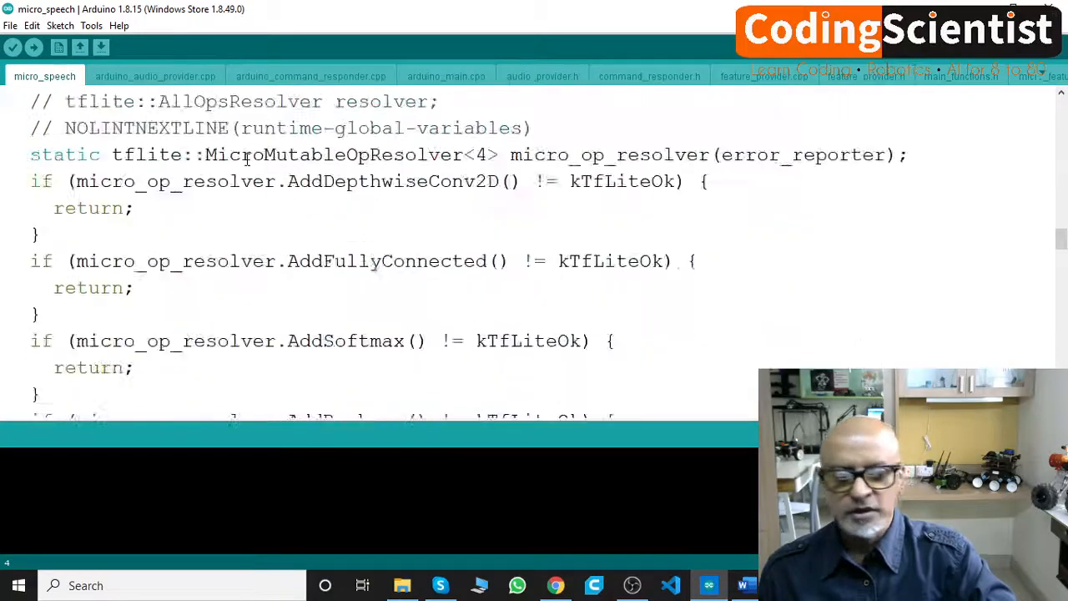
pyautogui.scroll(3)
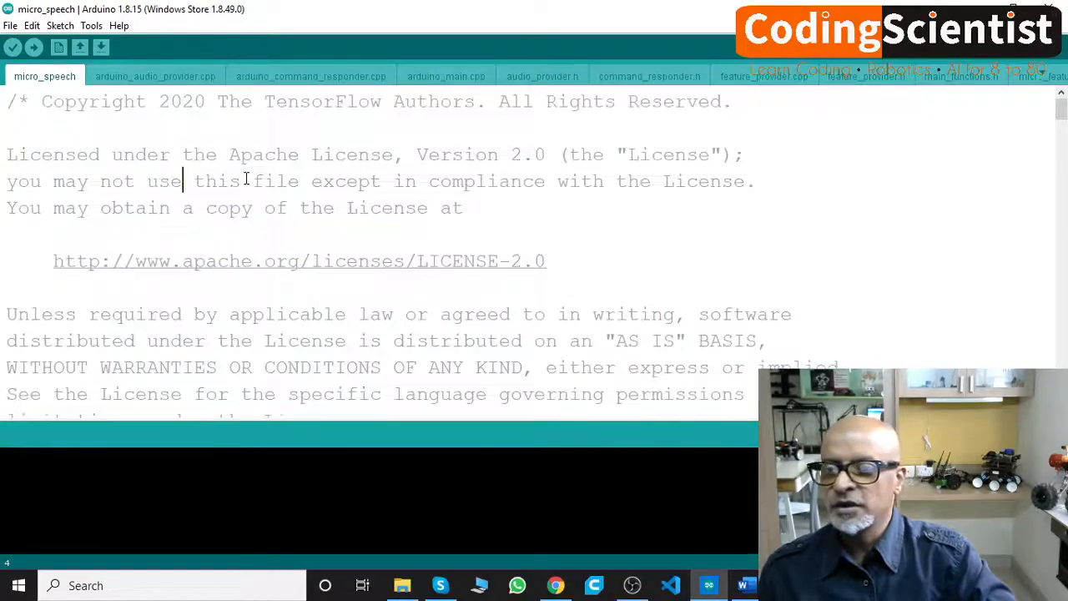
pyautogui.click(91, 25)
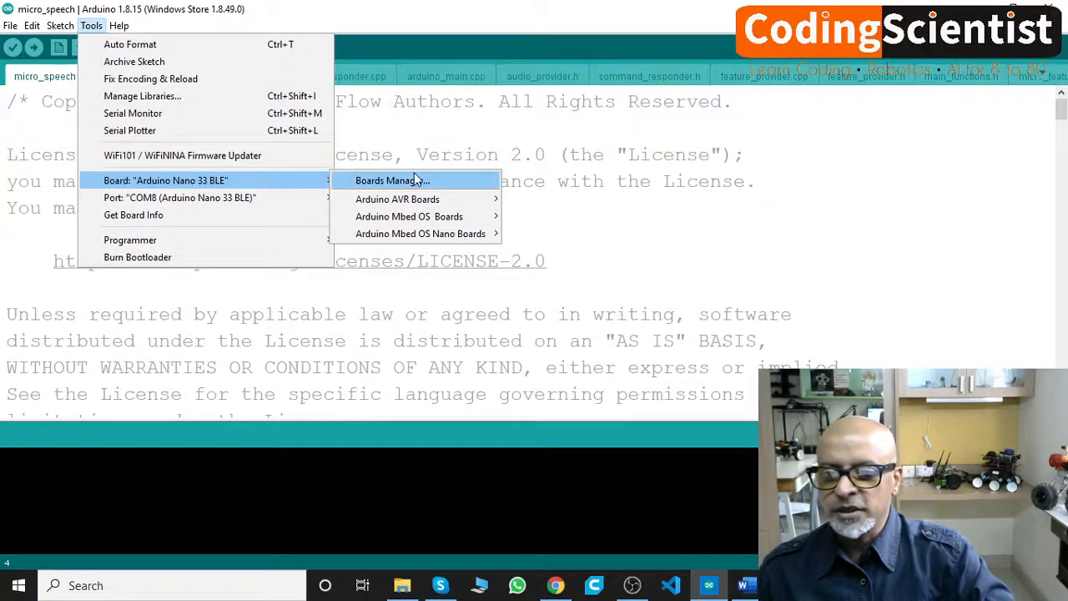
pyautogui.moveTo(409, 216)
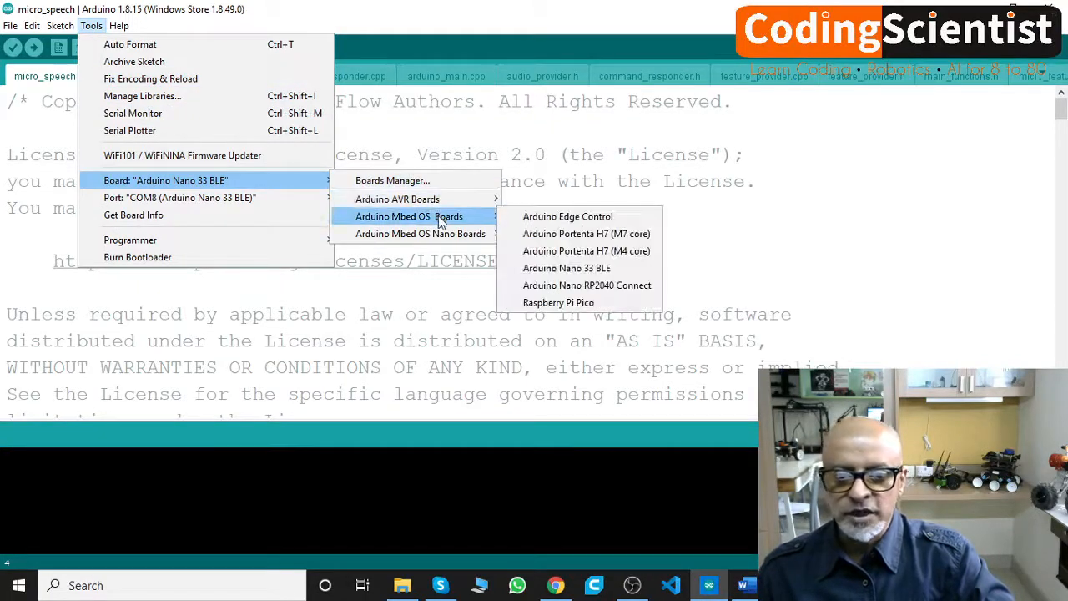
pyautogui.moveTo(420, 234)
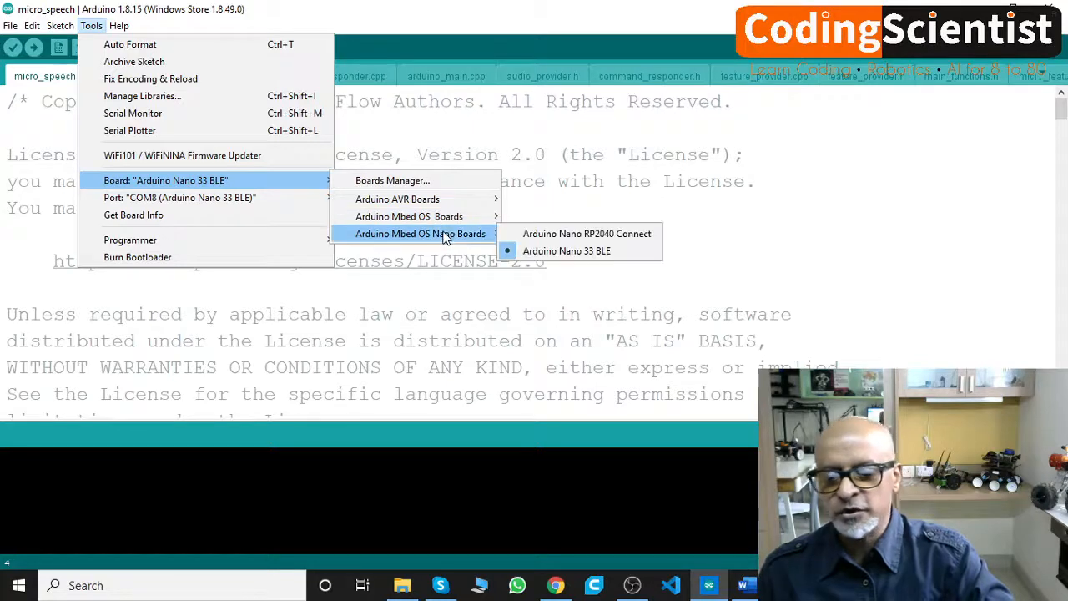
pyautogui.moveTo(586, 234)
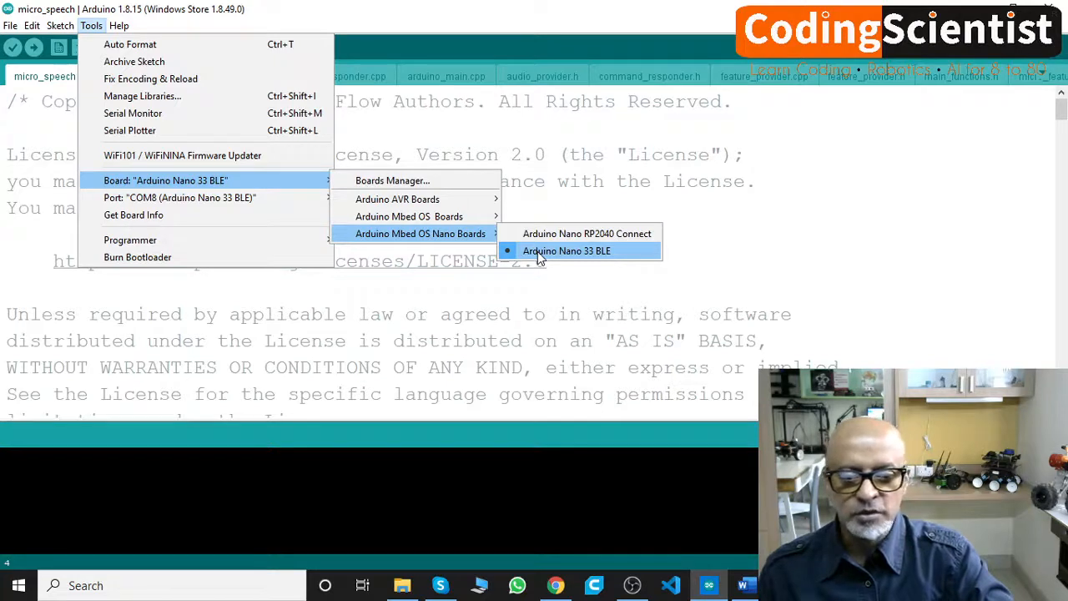
# Select Arduino Nano 33 BLE under Arduino Mbed OS Nano Boards as the target board
pyautogui.click(566, 251)
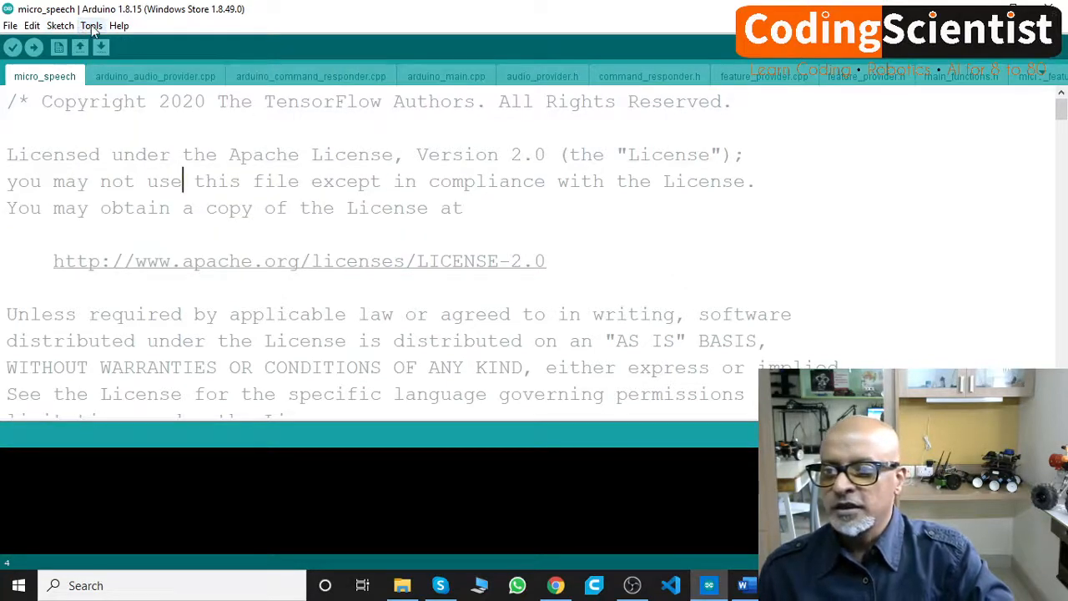
pyautogui.click(92, 25)
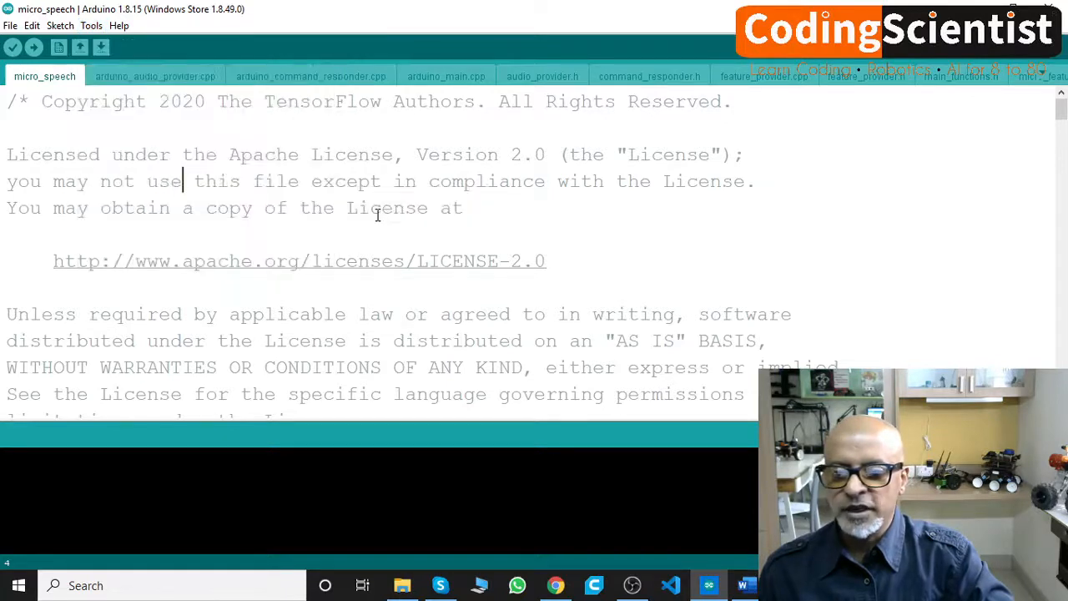
pyautogui.moveTo(150, 136)
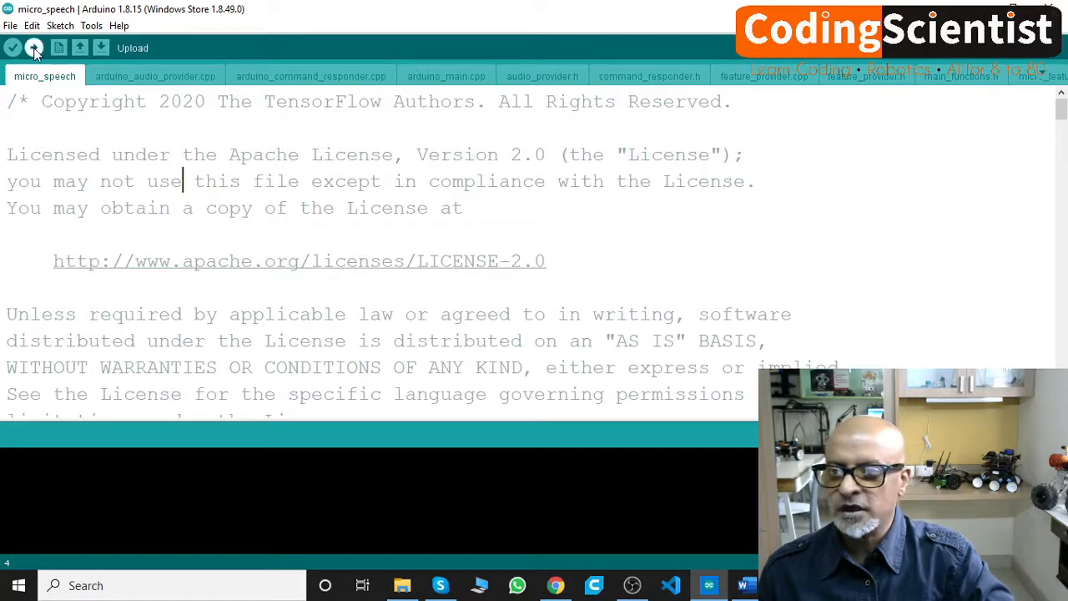
# Start uploading the micro_speech sketch, which begins compiling it first
pyautogui.click(13, 48)
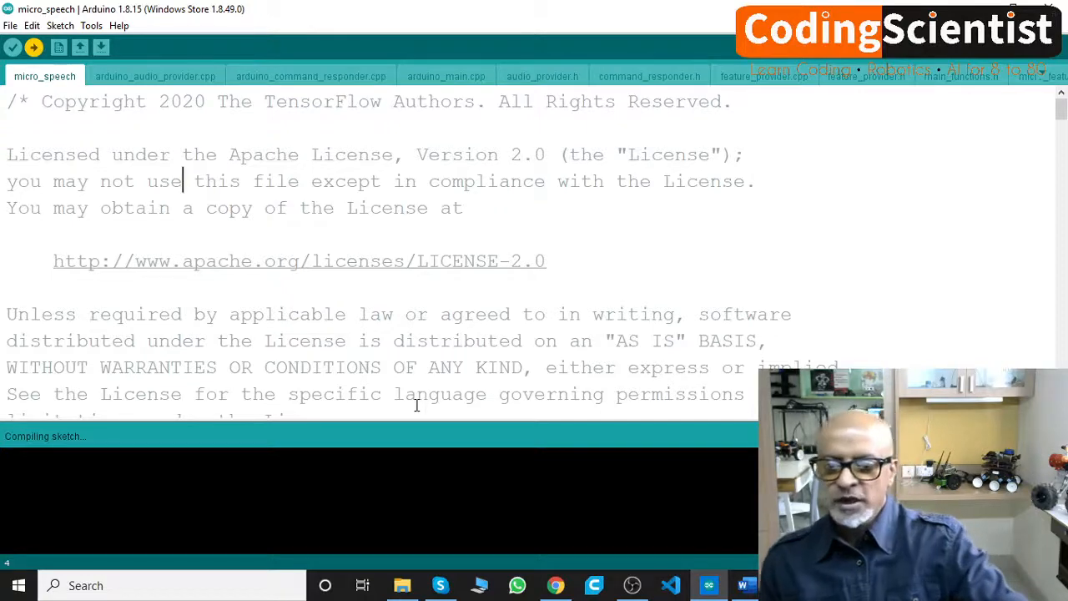
pyautogui.scroll(-3)
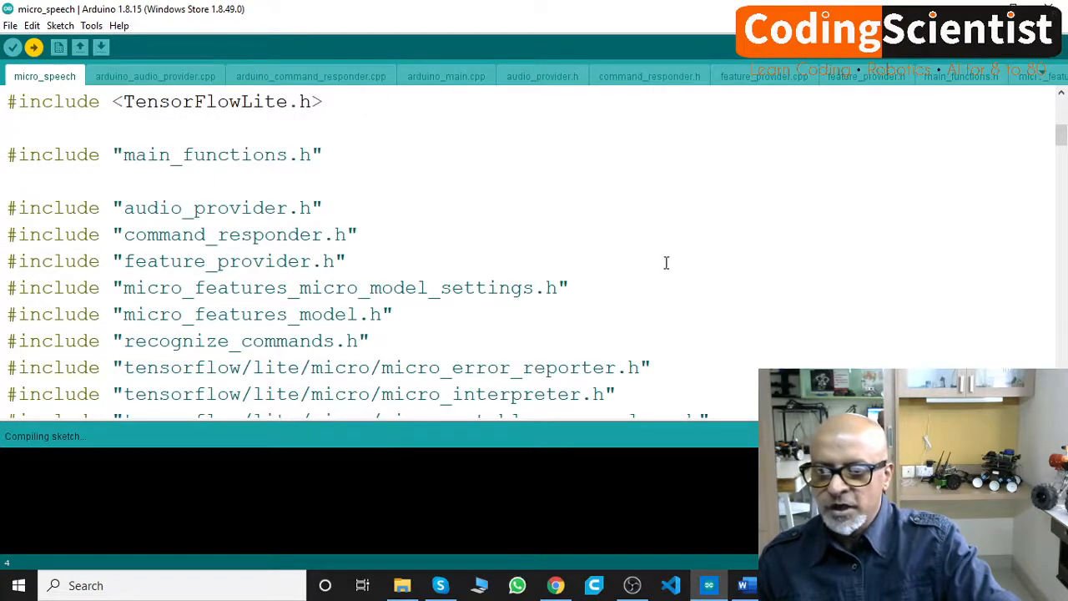
# Browse arduino_audio_provider.cpp, arduino_command_responder.cpp, arduino_main.cpp, audio_provider.h and command_responder.h during compilation
pyautogui.click(155, 76)
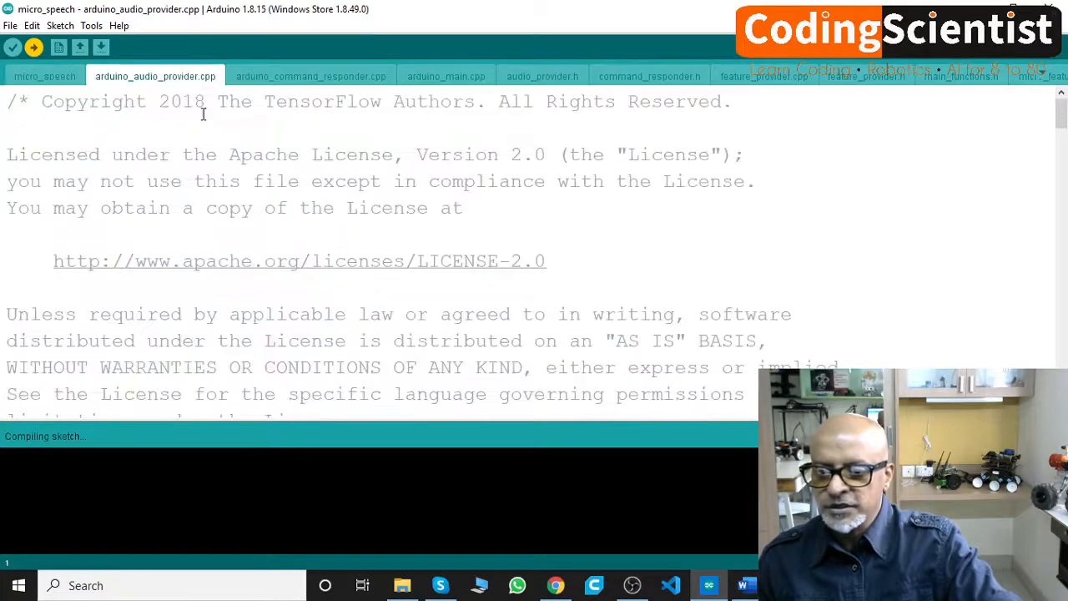
pyautogui.scroll(-3)
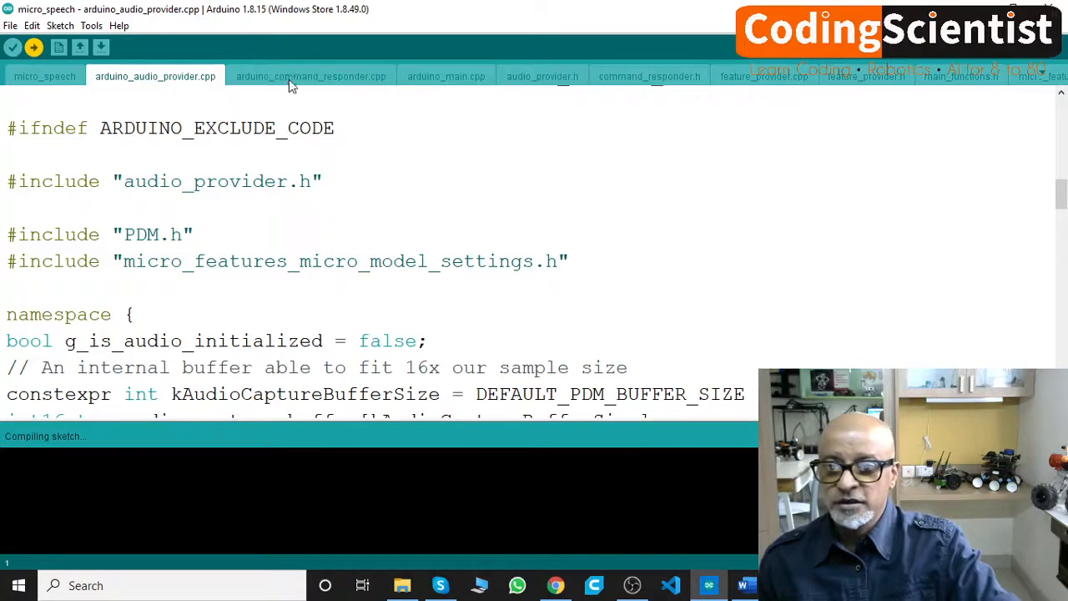
pyautogui.click(311, 76)
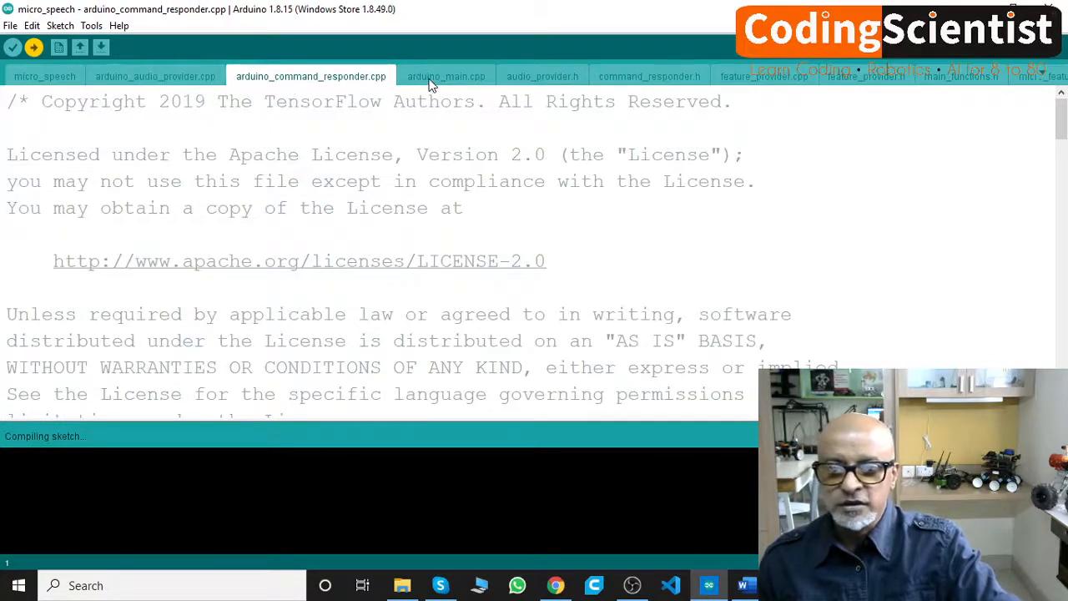
pyautogui.click(445, 75)
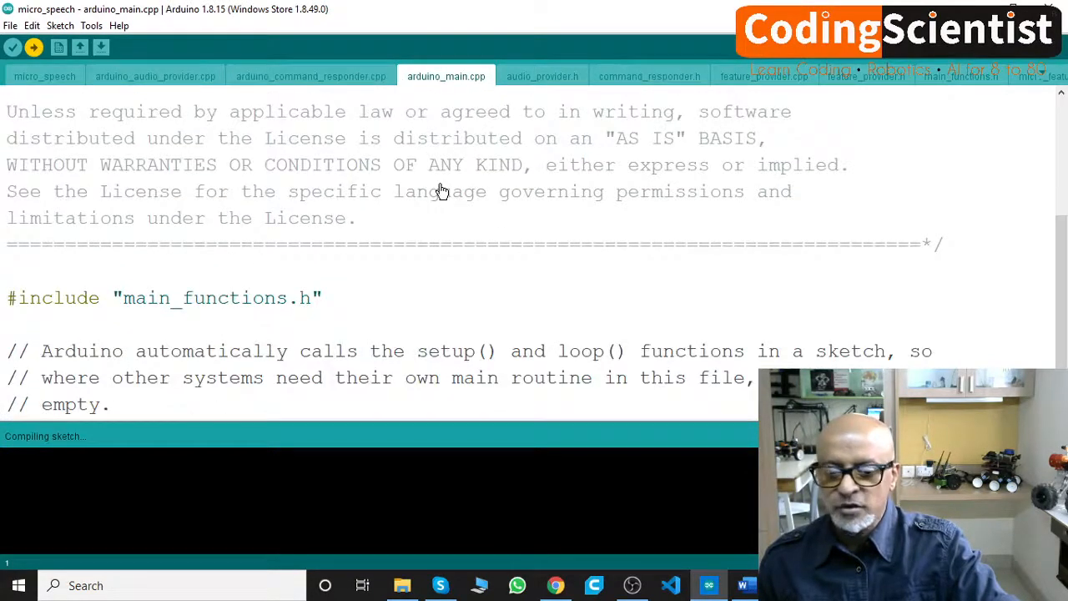
pyautogui.click(541, 76)
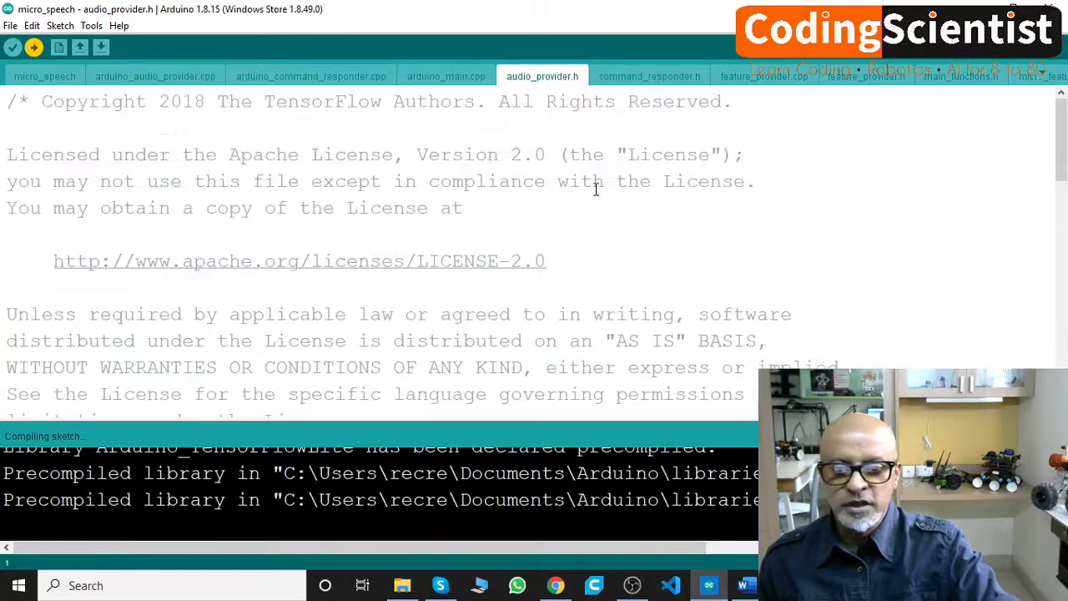
pyautogui.scroll(-3)
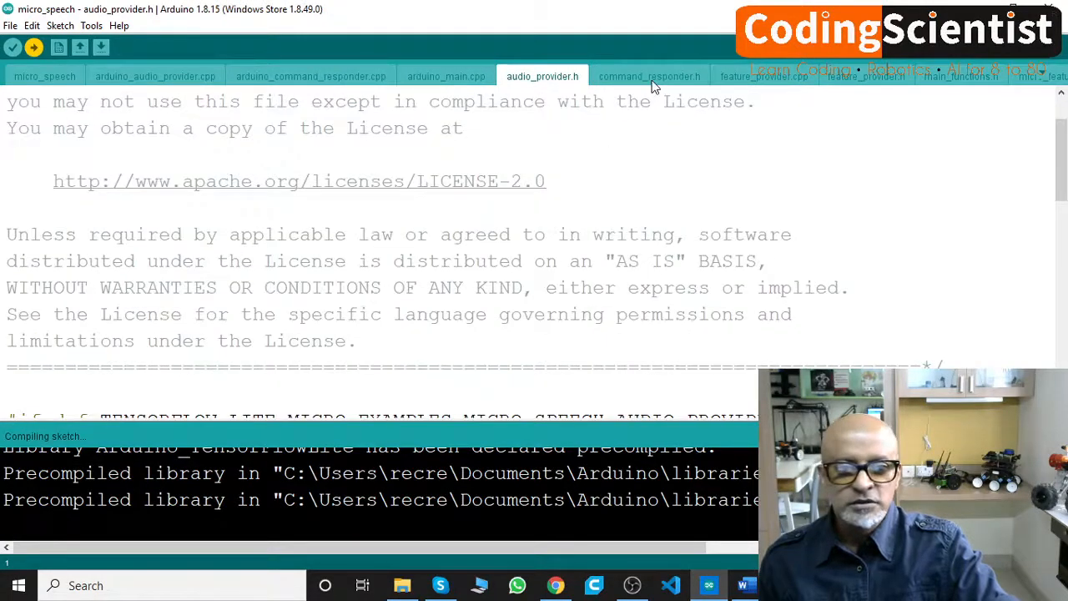
pyautogui.click(45, 76)
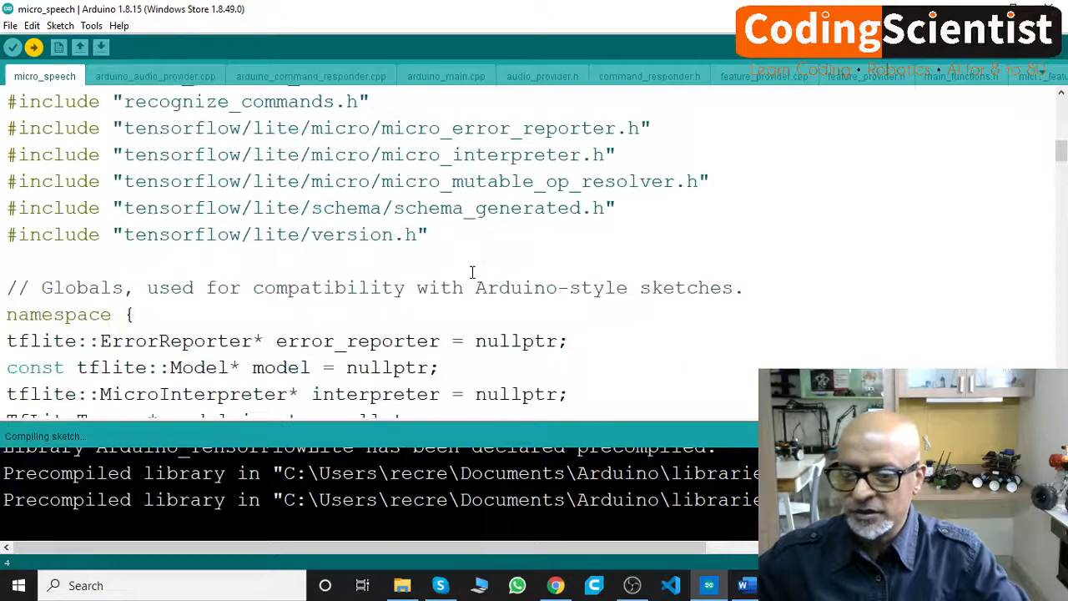
pyautogui.scroll(-3)
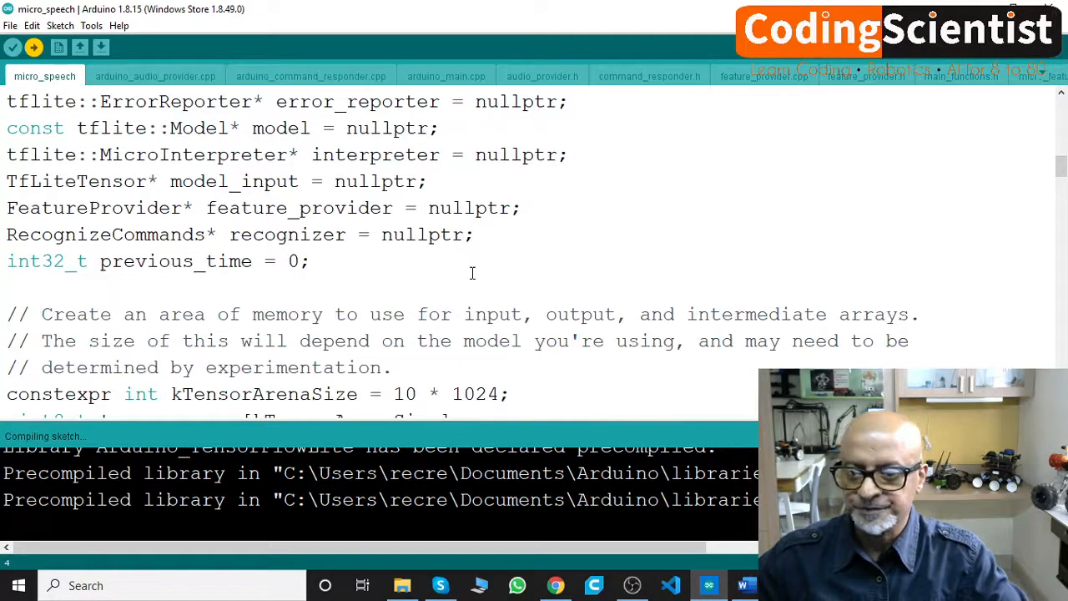
pyautogui.scroll(-3)
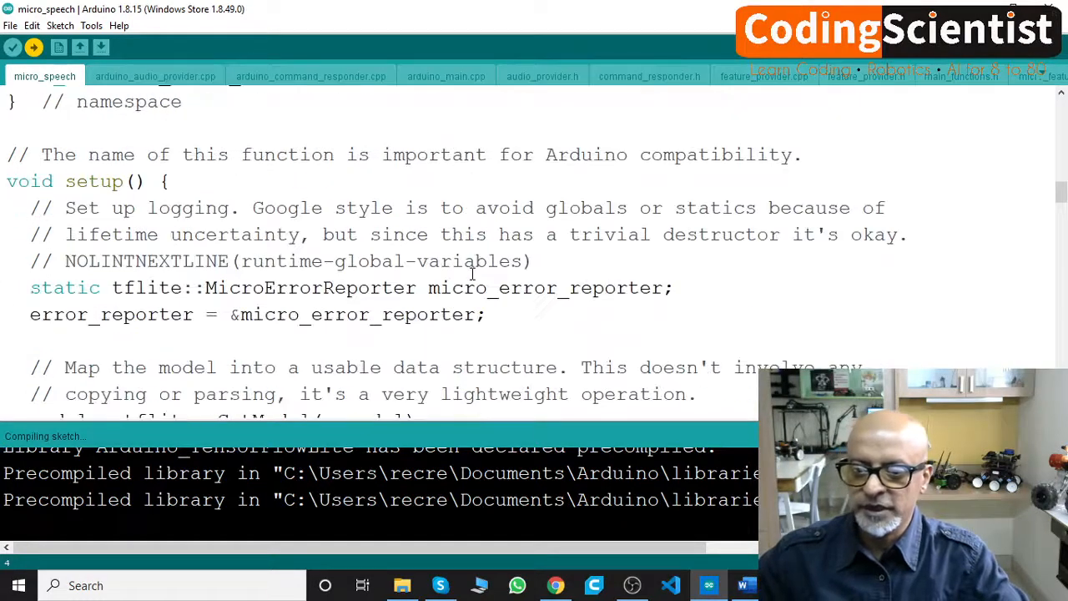
pyautogui.scroll(-3)
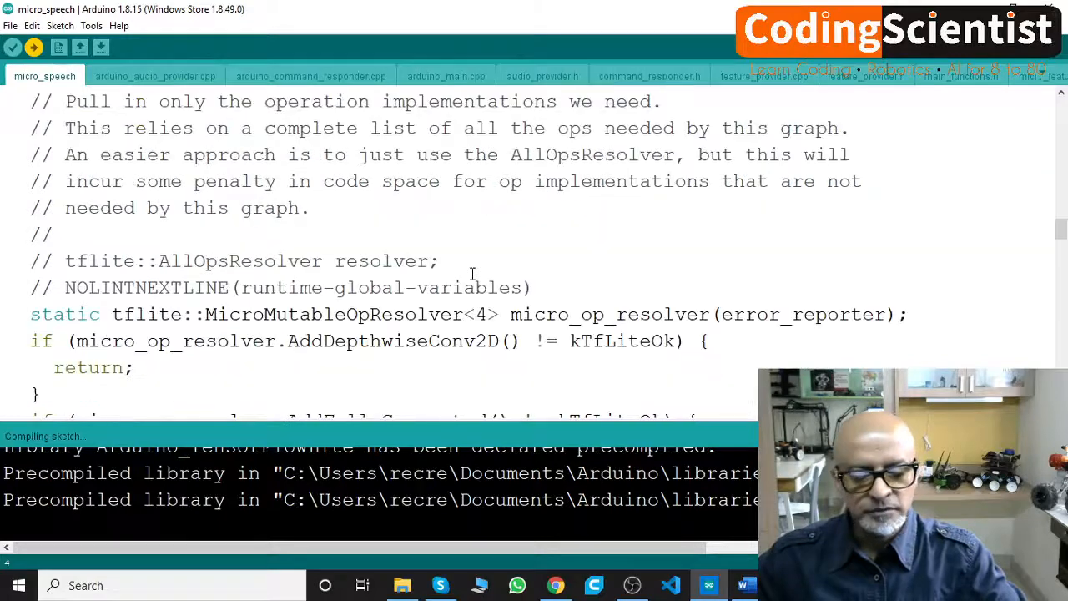
pyautogui.scroll(-3)
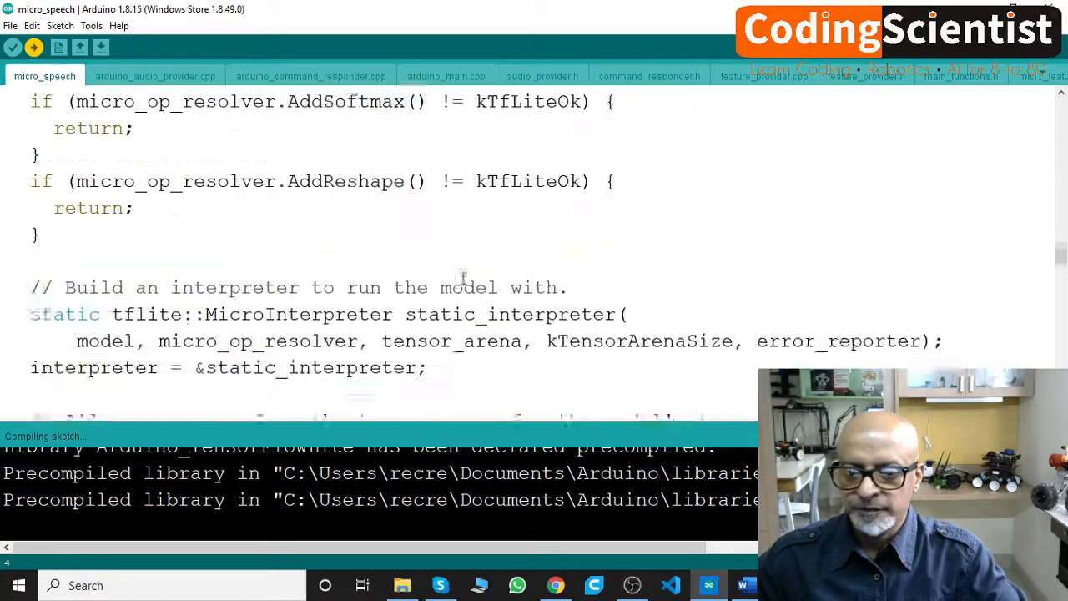
pyautogui.scroll(-3)
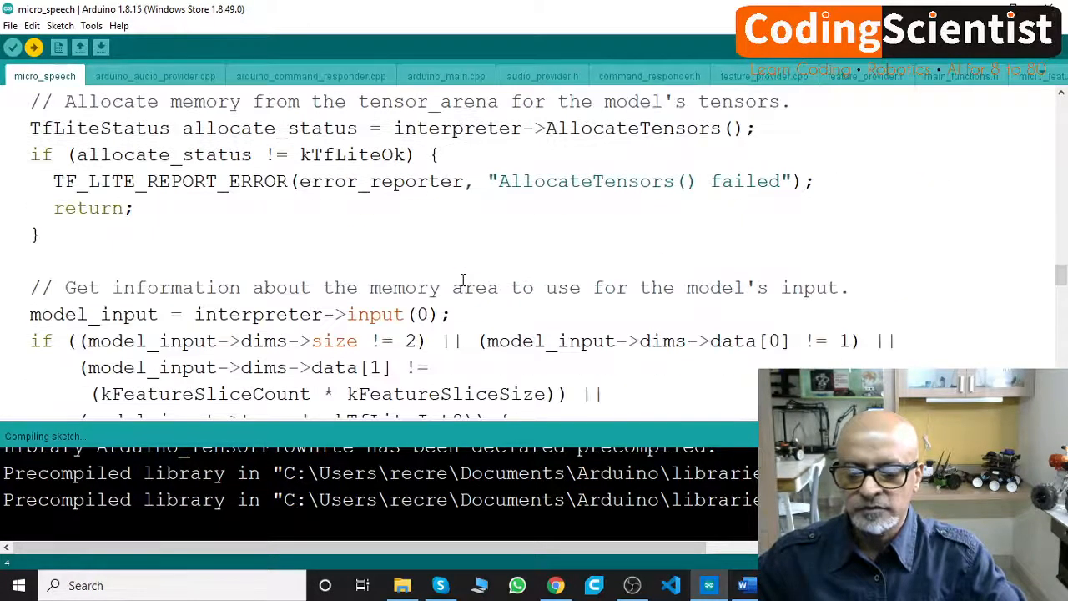
pyautogui.scroll(-3)
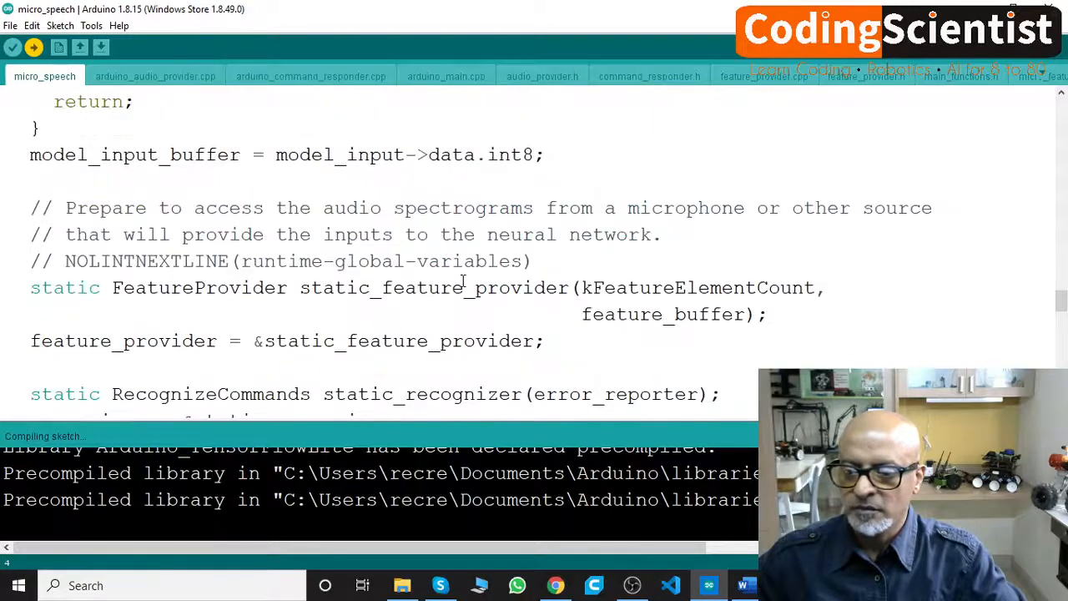
pyautogui.scroll(-3)
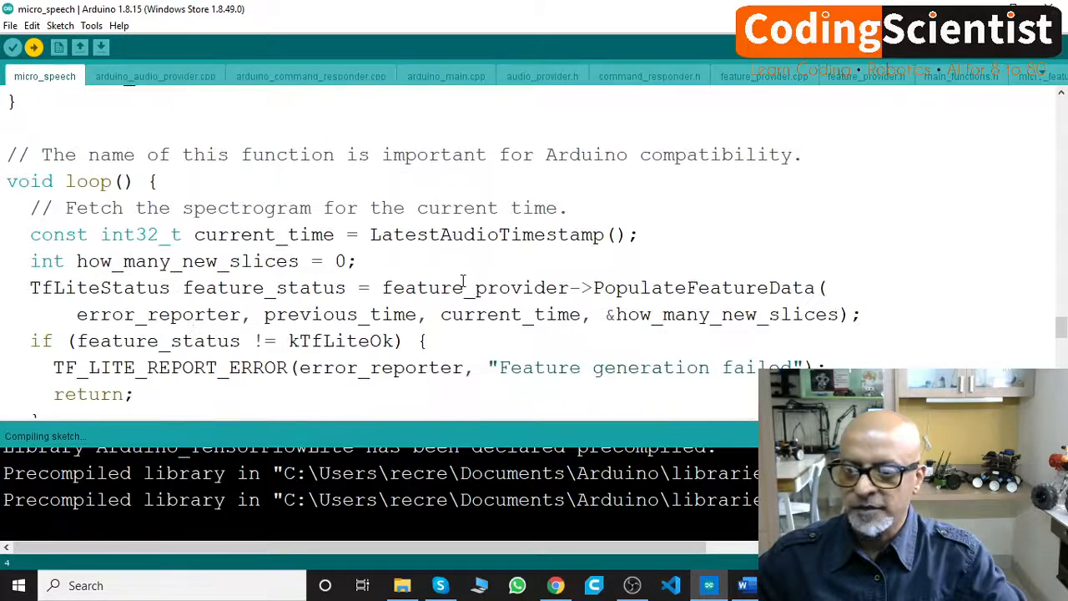
pyautogui.scroll(-3)
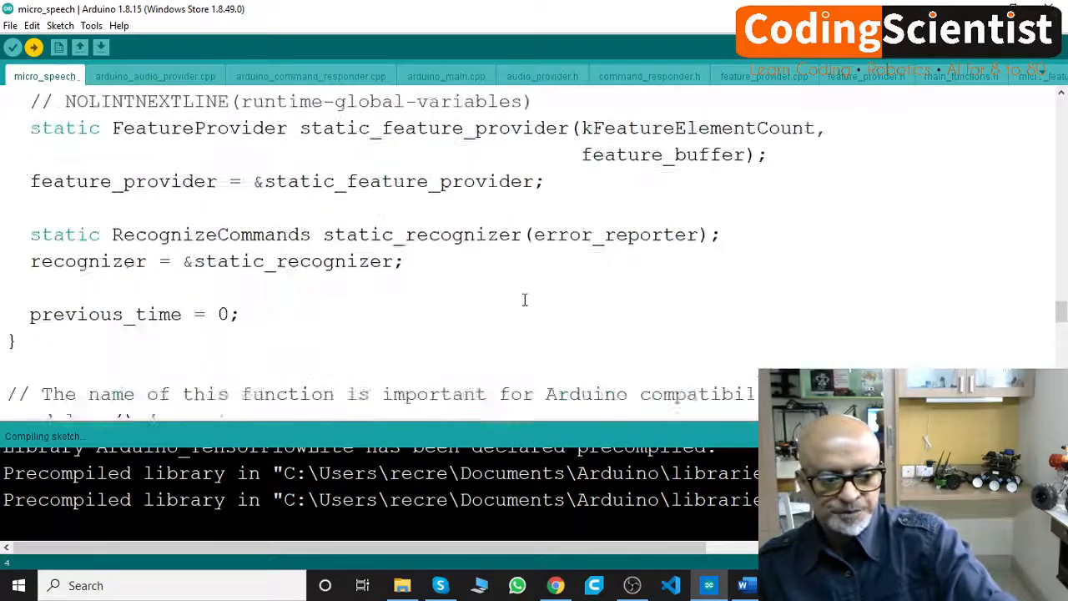
pyautogui.scroll(-3)
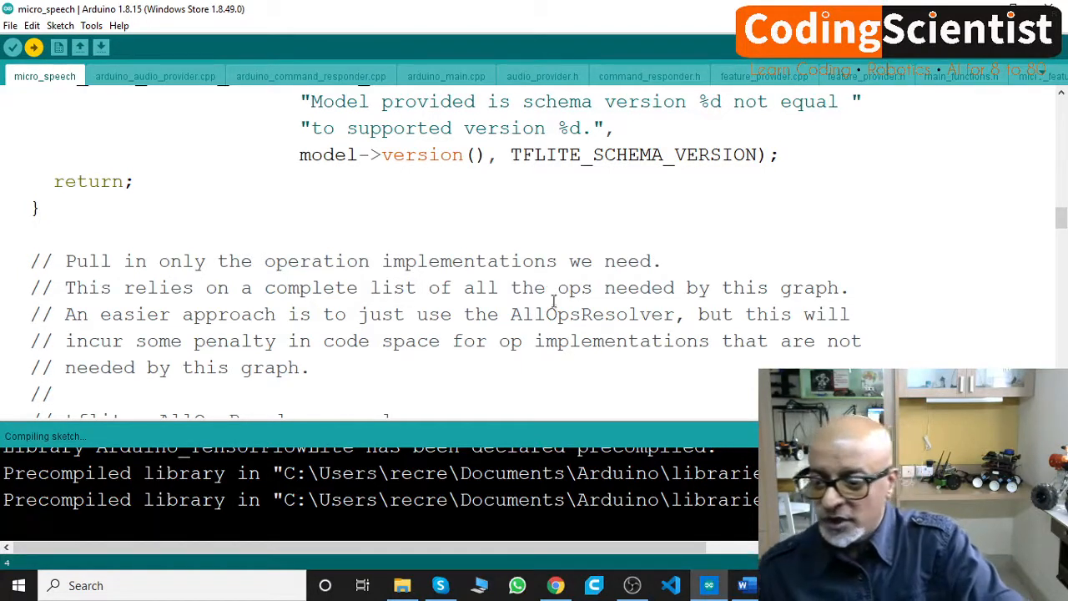
pyautogui.scroll(-3)
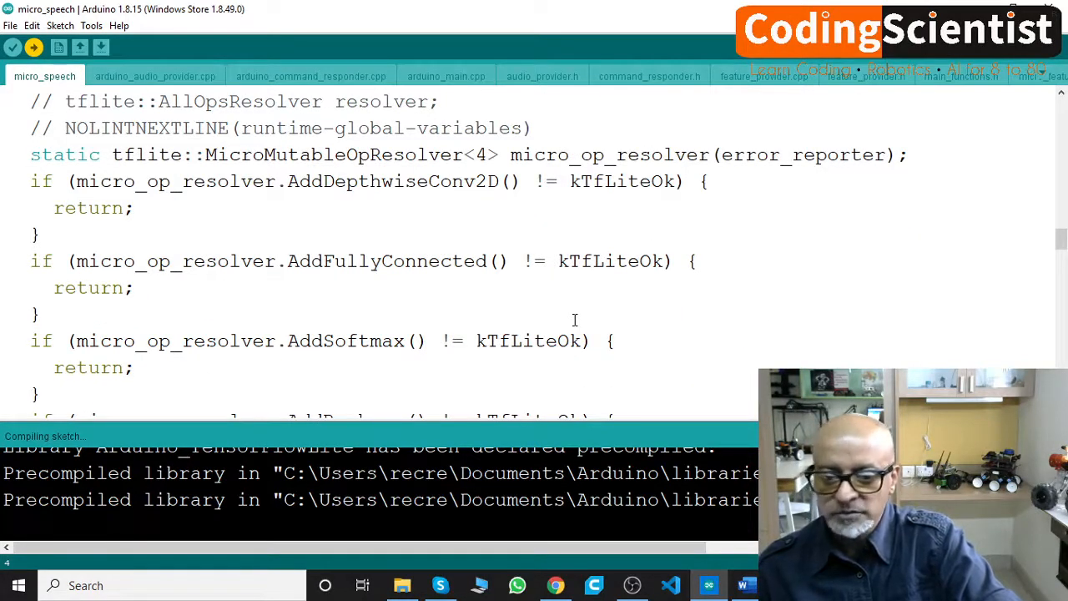
pyautogui.scroll(-3)
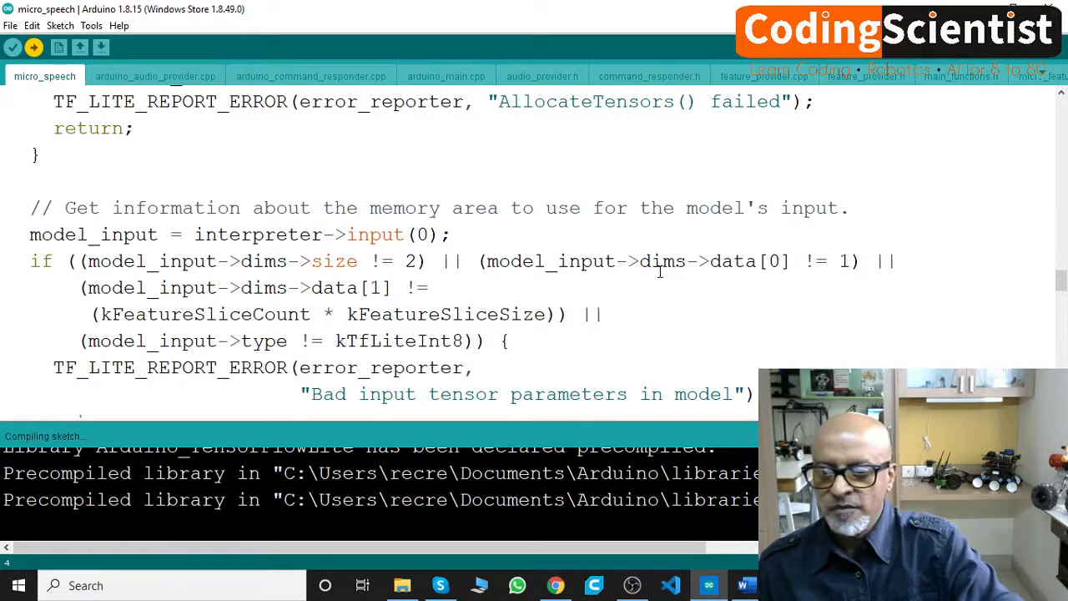
pyautogui.scroll(-3)
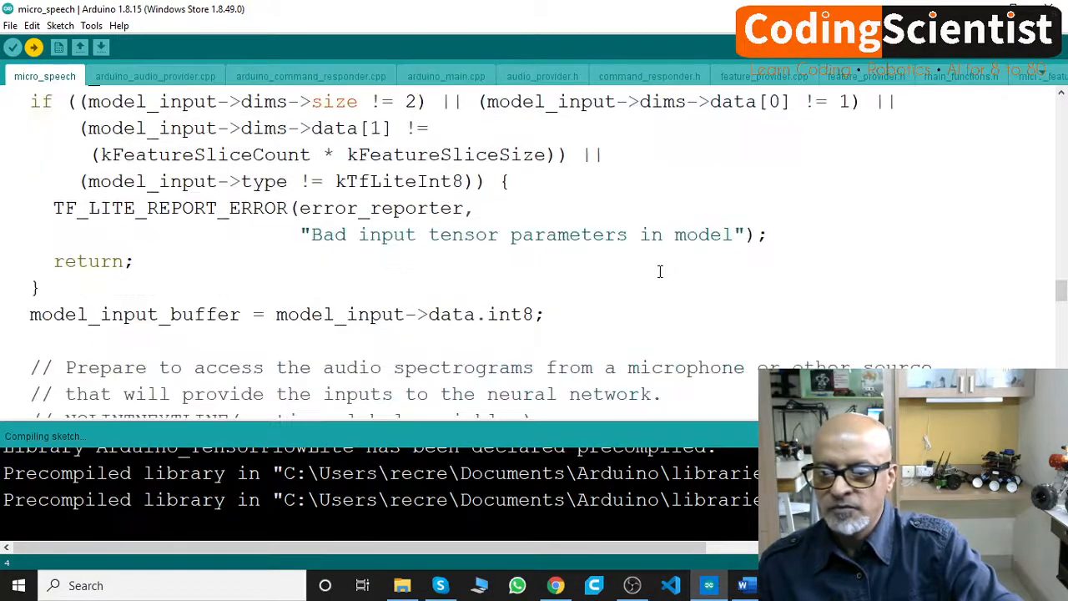
pyautogui.scroll(-3)
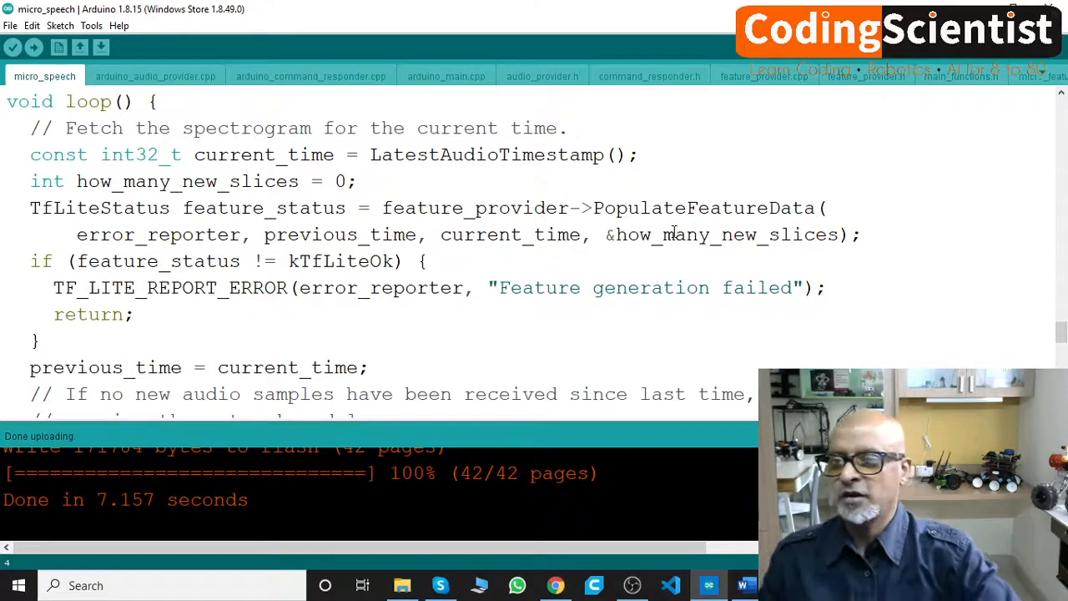
# Set the port to the COM port listed for Arduino Nano 33 BLE
pyautogui.click(91, 25)
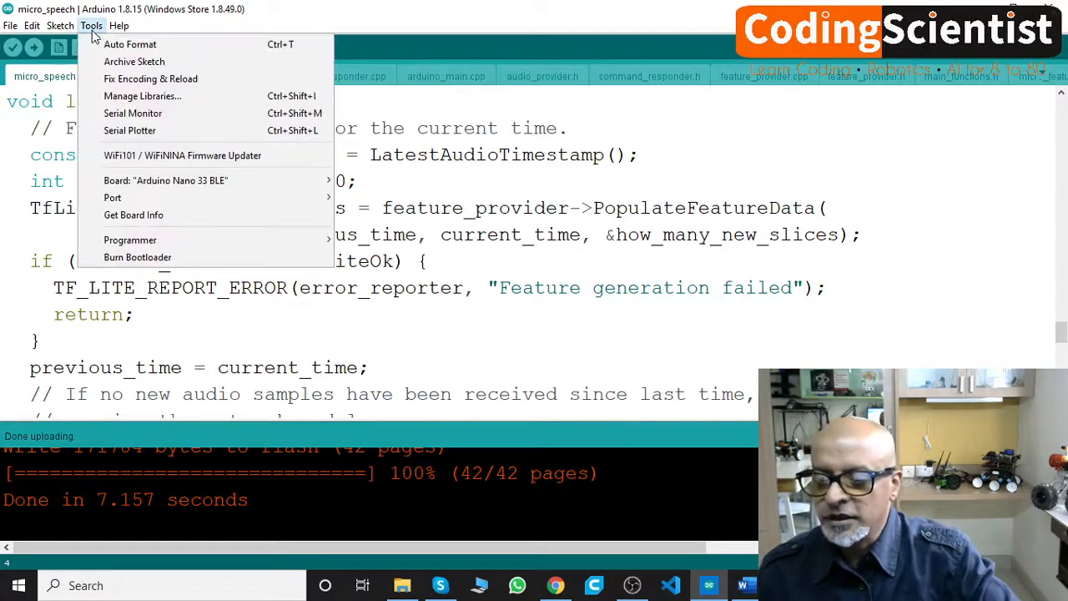
pyautogui.moveTo(113, 198)
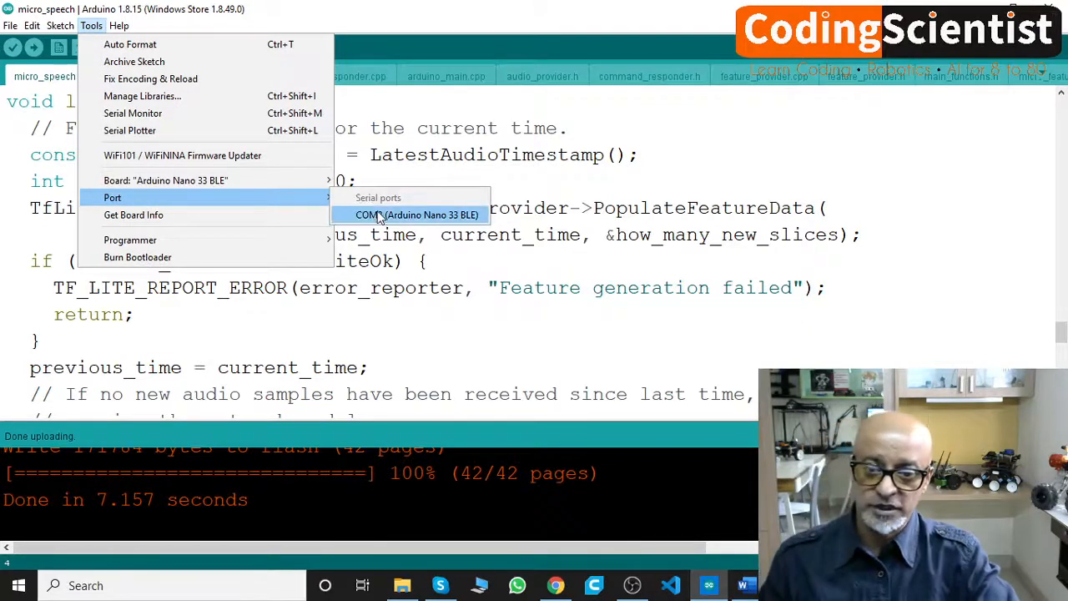
pyautogui.click(418, 215)
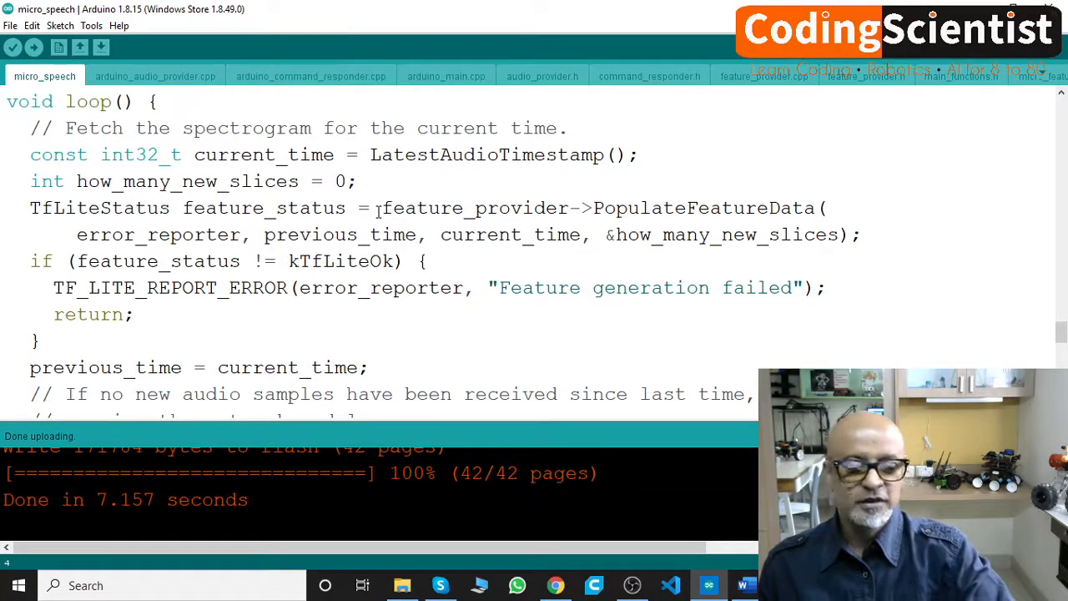